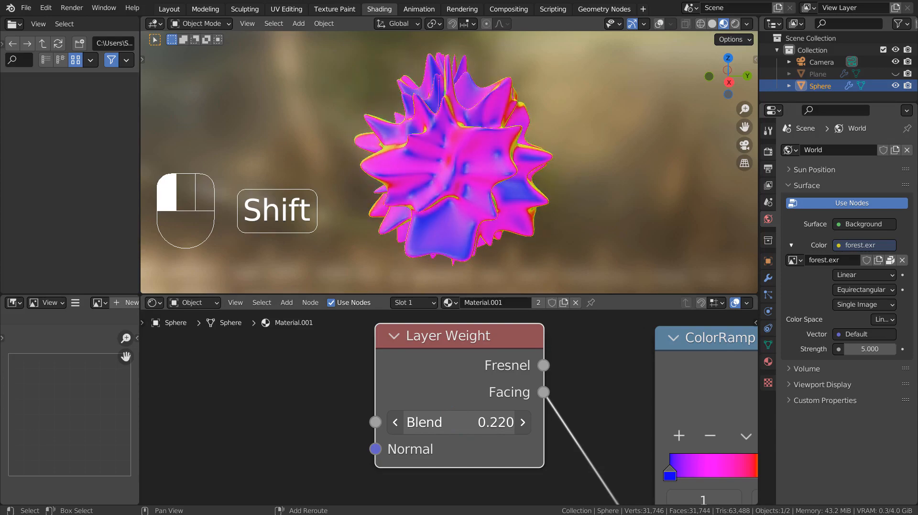
- Raise the Layer Weight Blend from 0.220 to 0.680 so the rainbow colours spread across the spiky sphere
drag(410, 422, 504, 421)
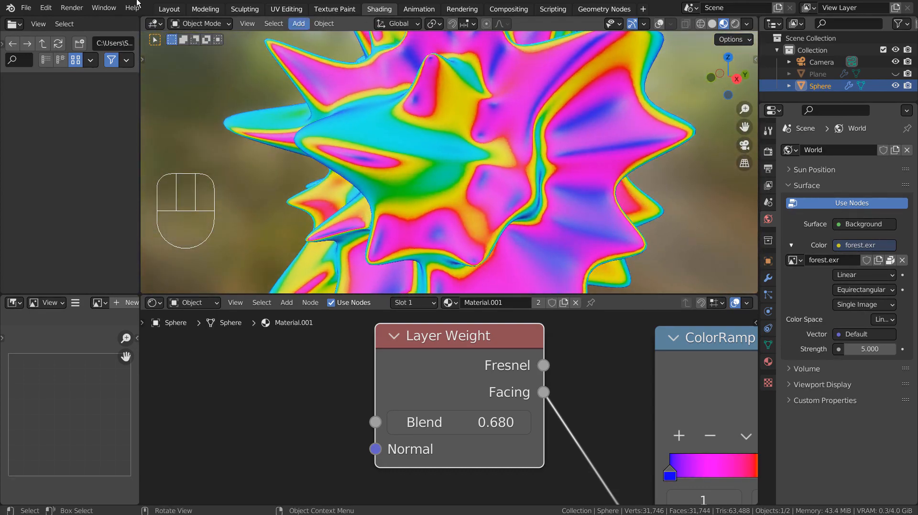
- In the Layout workspace, add a UV sphere at the origin and enter Edit Mode on it
click(169, 9)
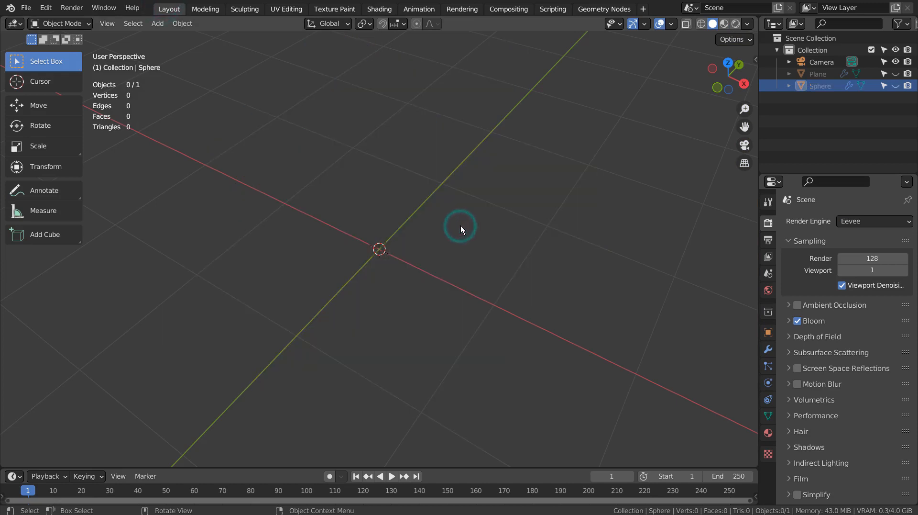
click(157, 23)
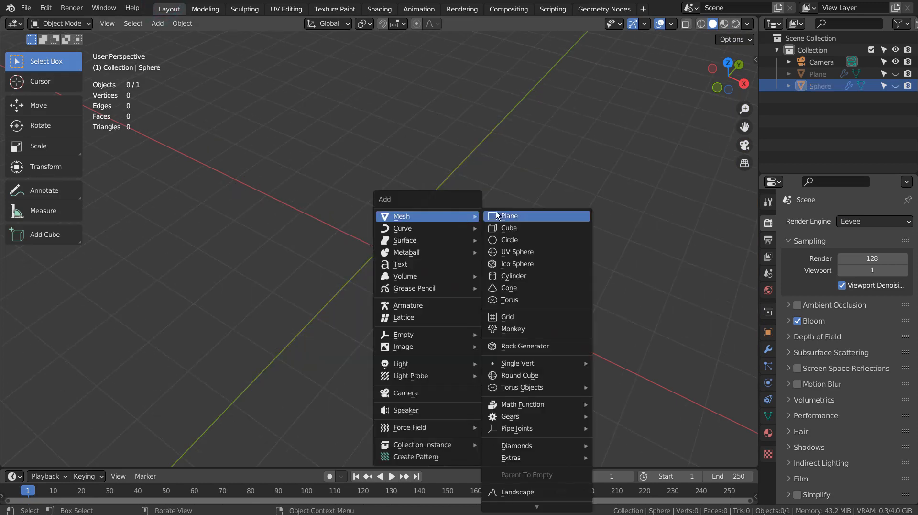
click(518, 251)
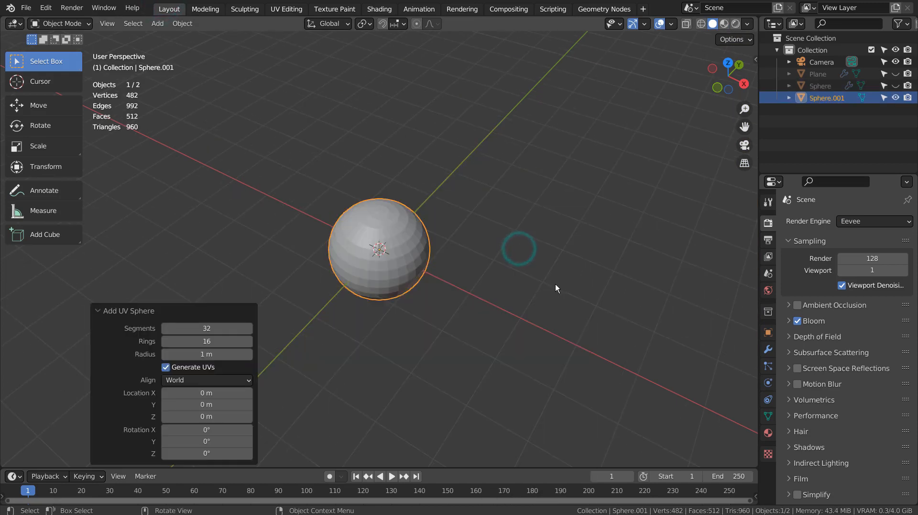
key(Tab)
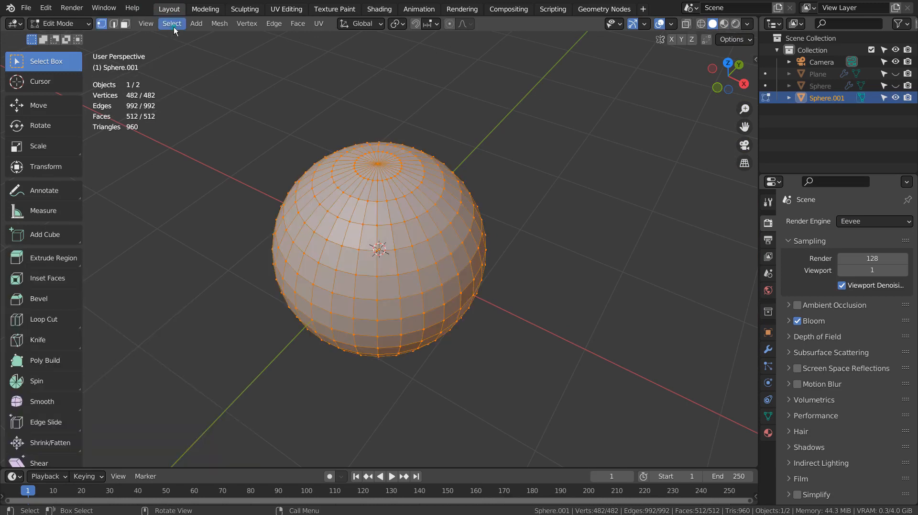
- Deselect everything, then use Select Random to pick a random 0.2 share of the sphere's vertices
click(172, 23)
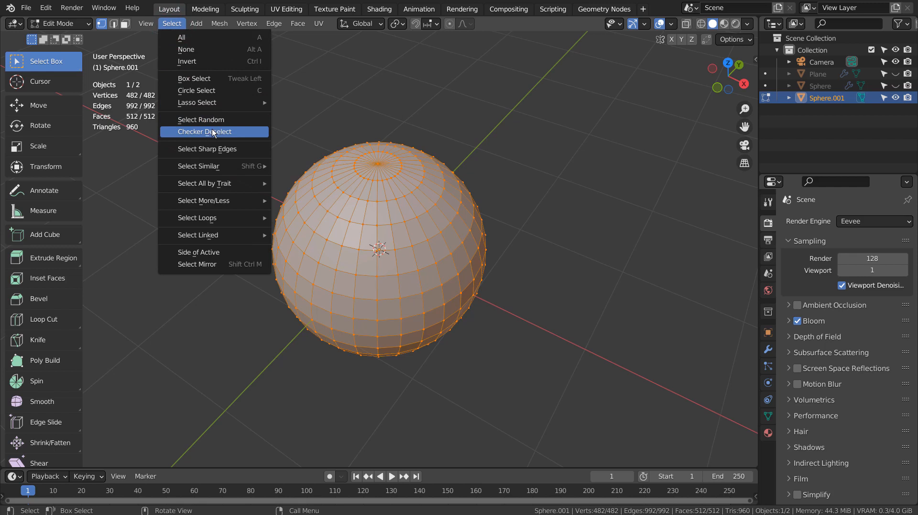
click(205, 131)
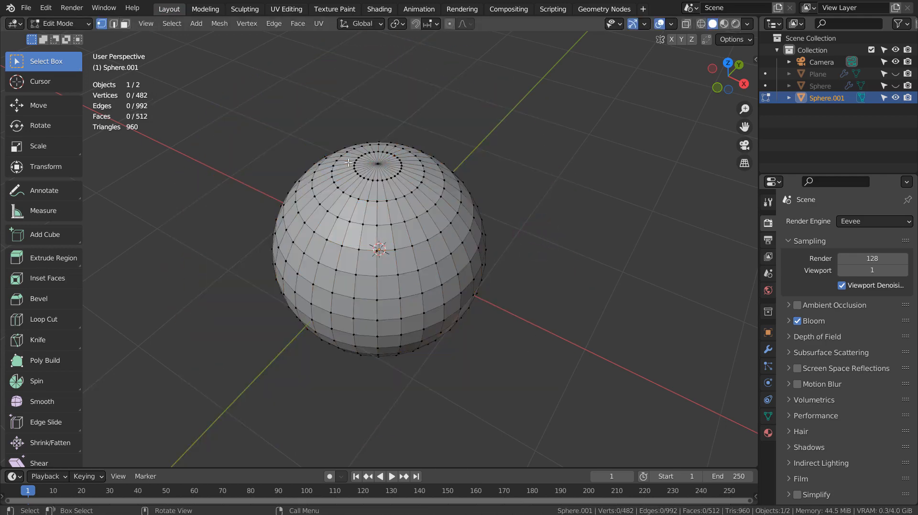
click(172, 23)
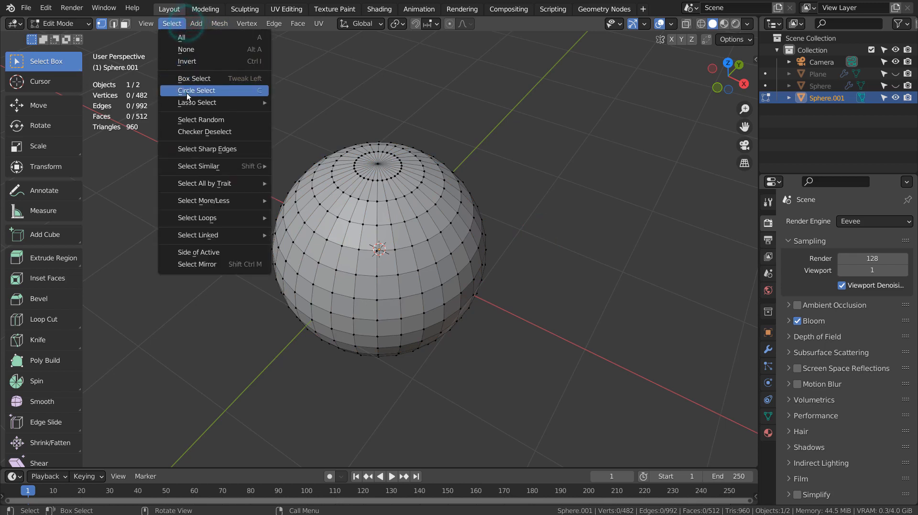
mouse_move(215, 131)
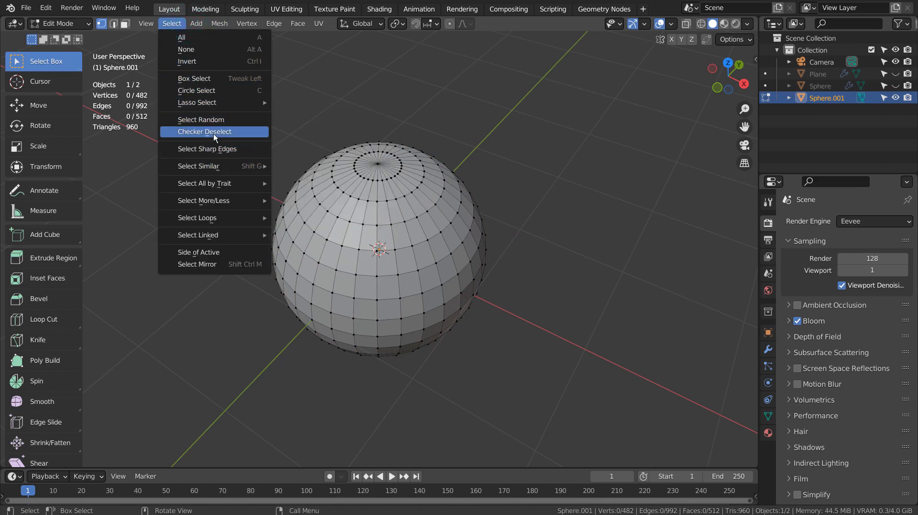
click(202, 120)
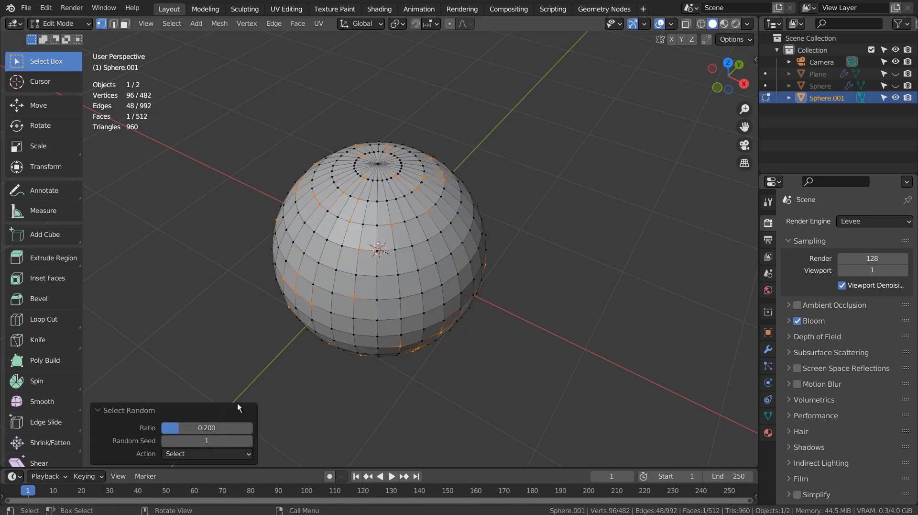
- Raise the random ratio to 0.25, scale those vertices outward into spikes and smooth with level-3 subdivision
drag(176, 427, 193, 428)
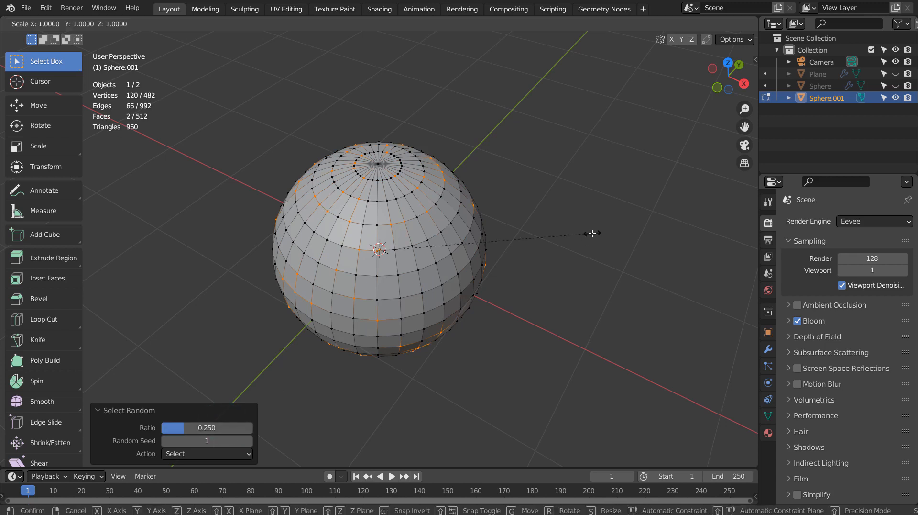
drag(592, 234, 679, 186)
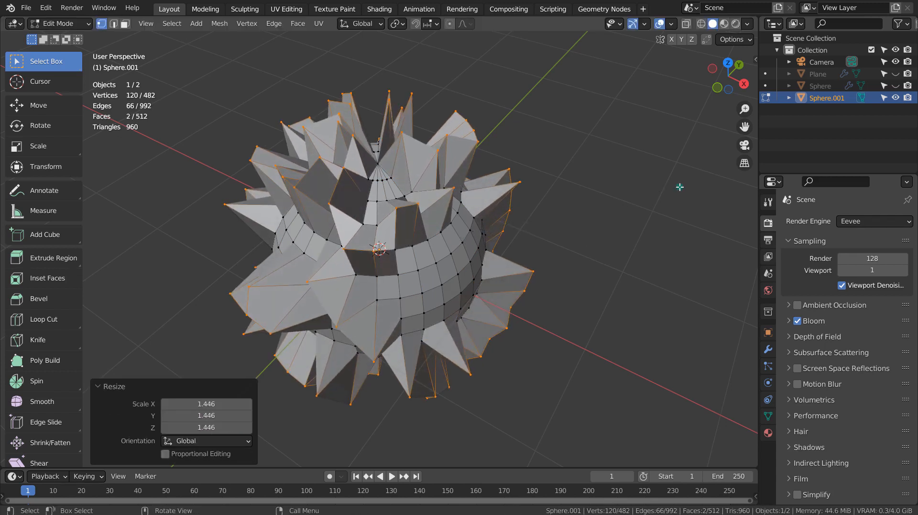
key(Tab)
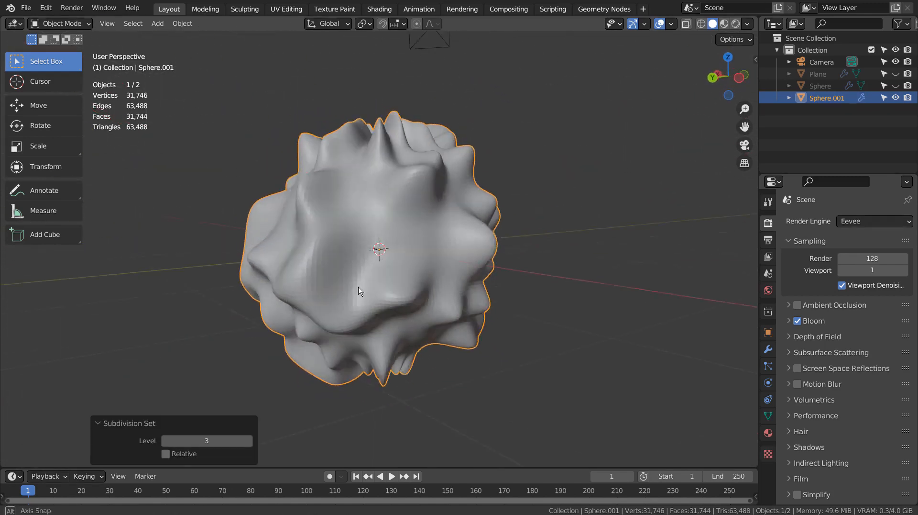
- Revisit the sphere's mesh selection, return to Object Mode and apply Shade Smooth, orbiting to inspect it
key(Tab)
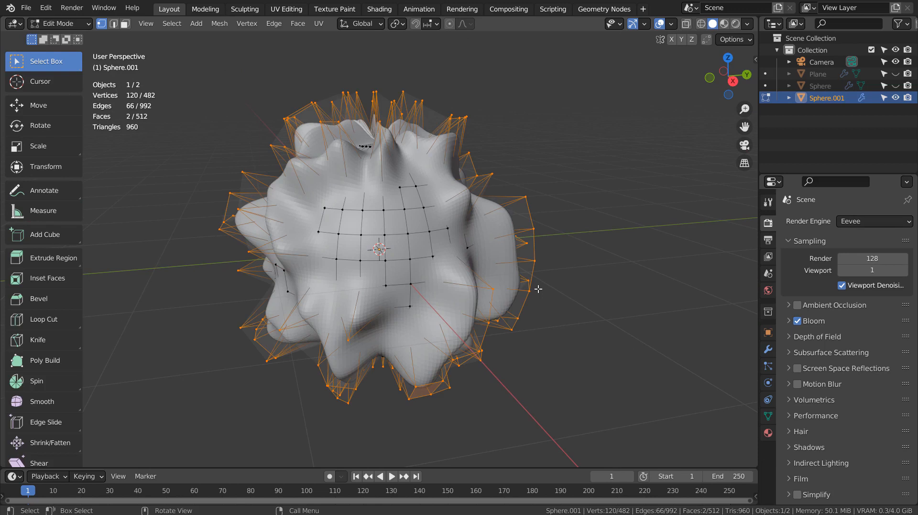
click(172, 23)
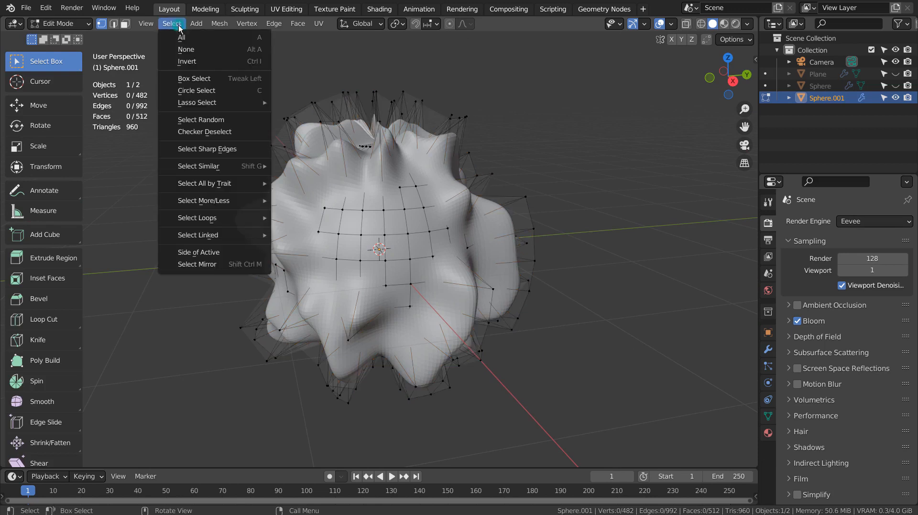
mouse_move(207, 148)
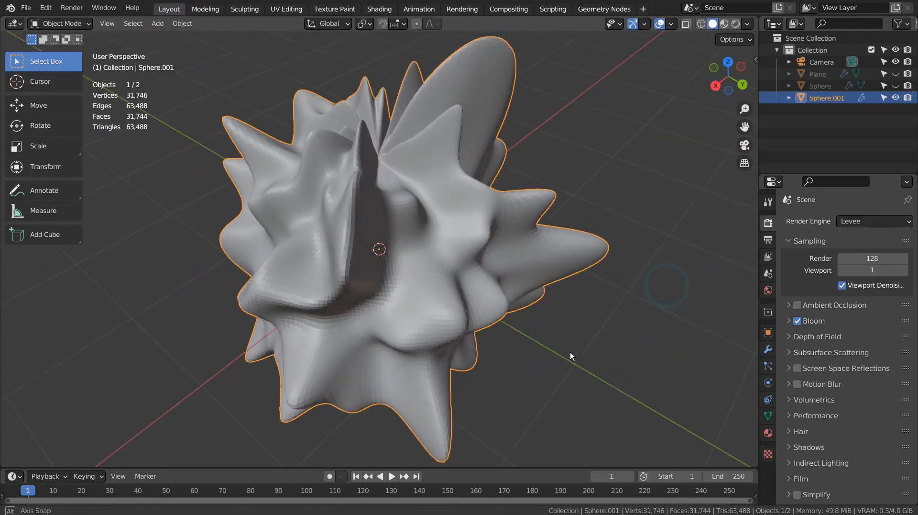
drag(571, 355, 304, 296)
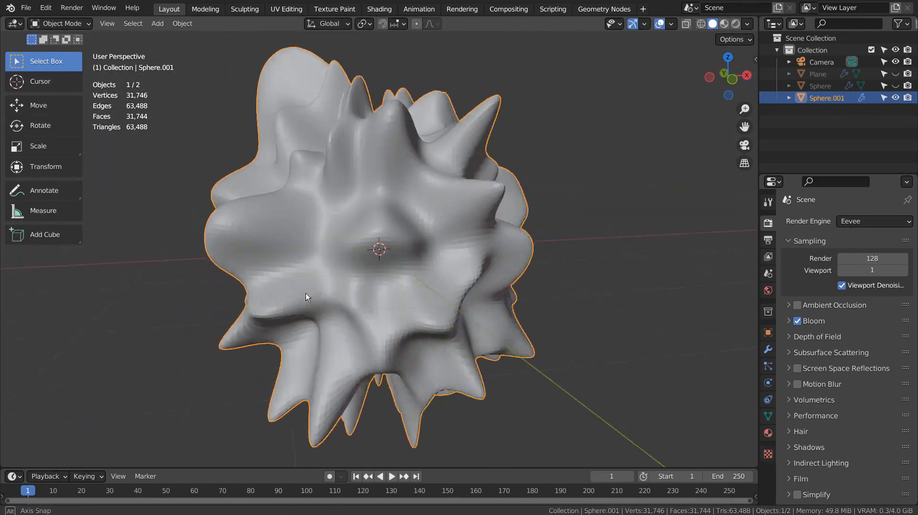
key(Tab)
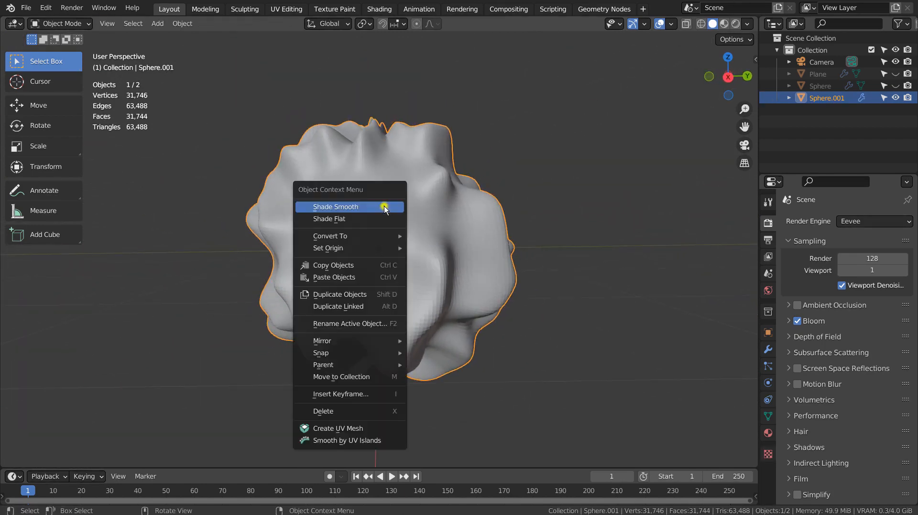
click(335, 205)
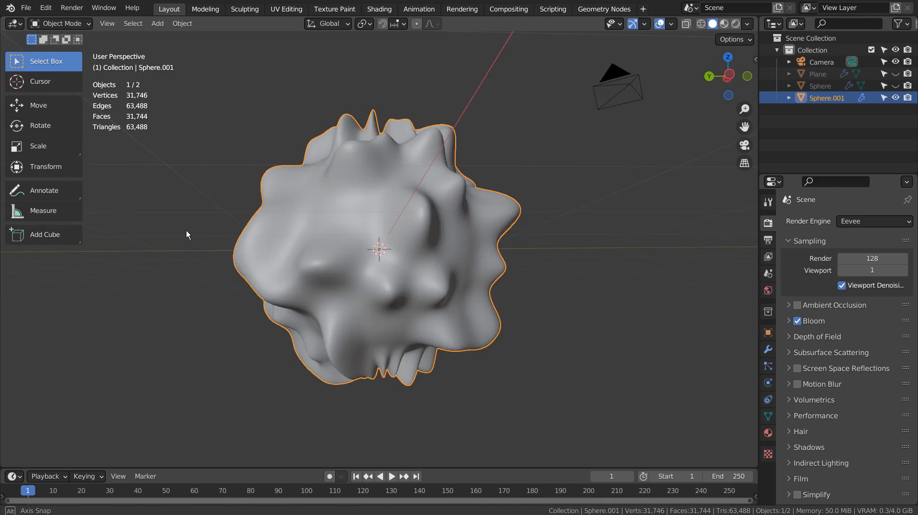
drag(188, 234, 501, 263)
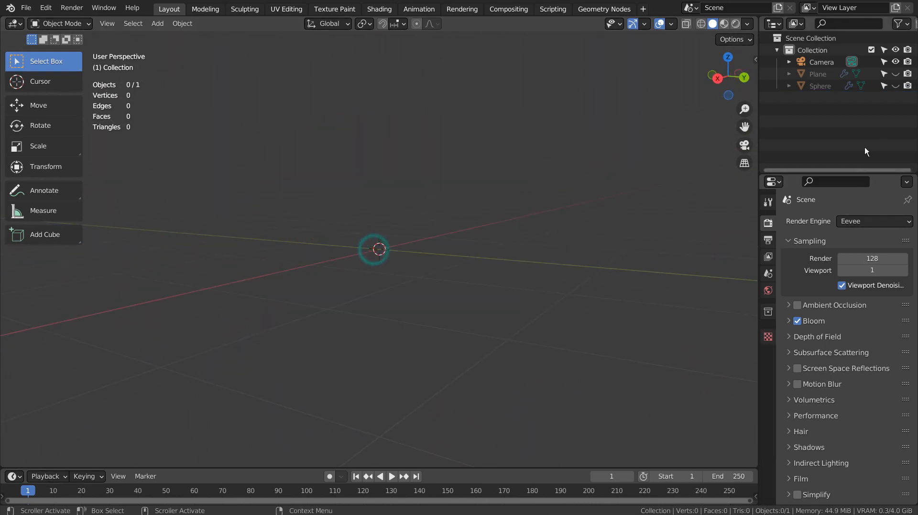
- Unhide the original spiky rainbow sphere and bring up its material node setup full screen
click(895, 86)
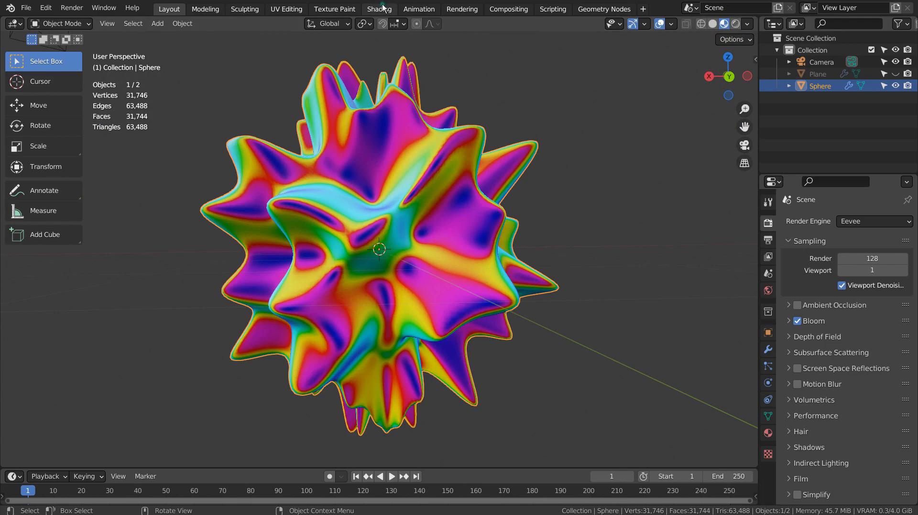
click(379, 8)
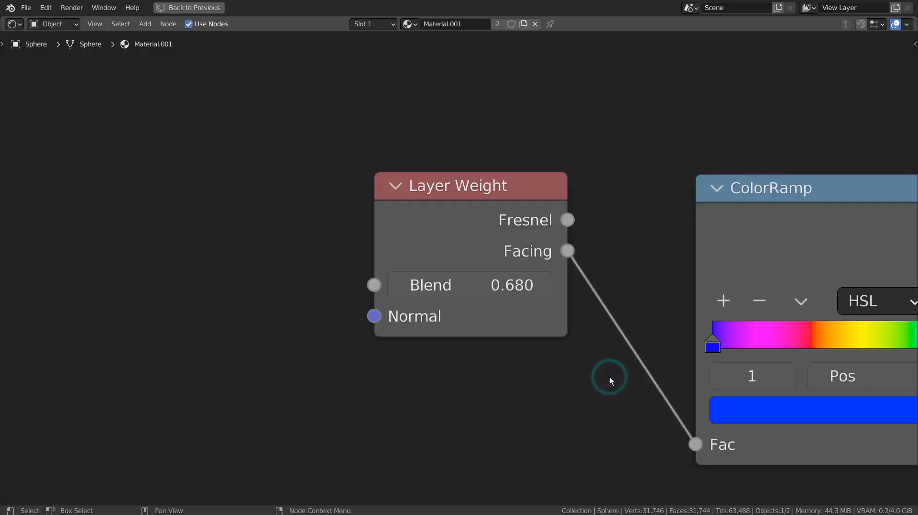
- Scroll the Shader Editor to reveal the Layer Weight → ColorRamp → Principled BSDF → Material Output chain
scroll(down, 3)
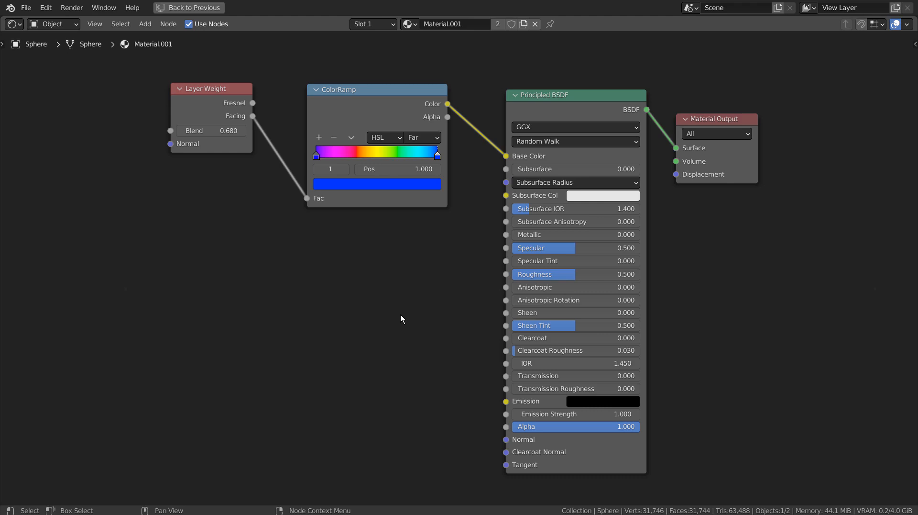
mouse_move(448, 270)
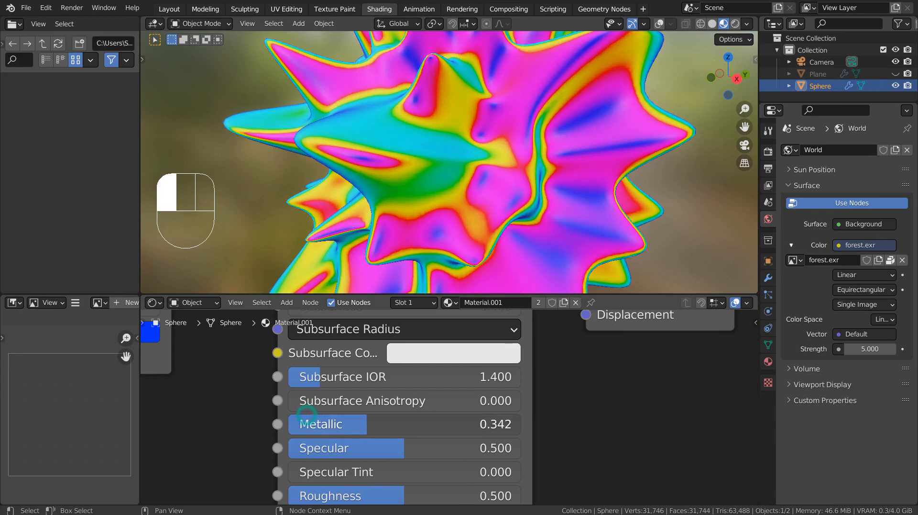
- Set Metallic to 0, try a green colour on the ColorRamp's end stop, then undo it with Ctrl+Z
drag(328, 424, 497, 423)
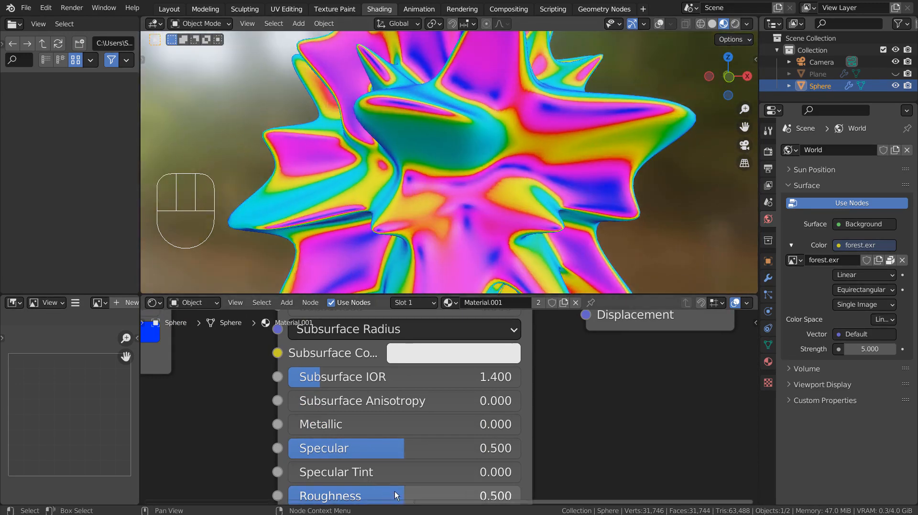
drag(398, 495, 298, 494)
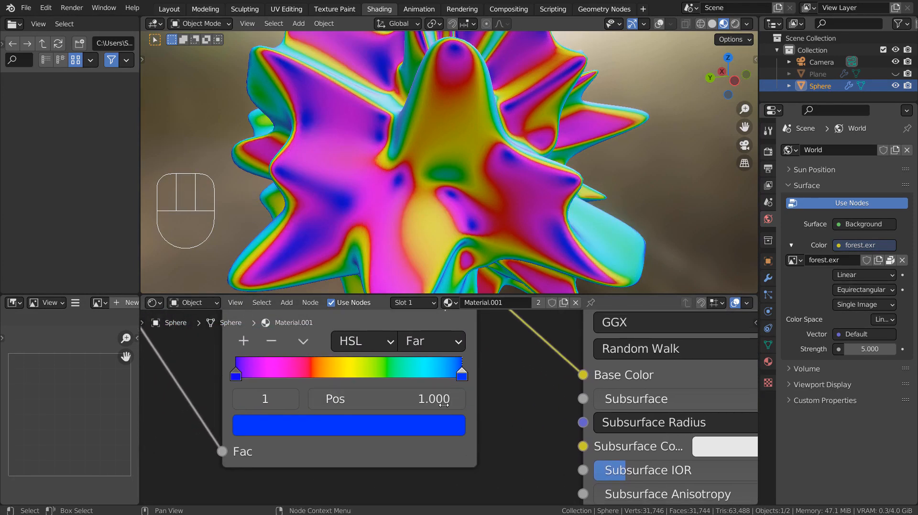
click(349, 425)
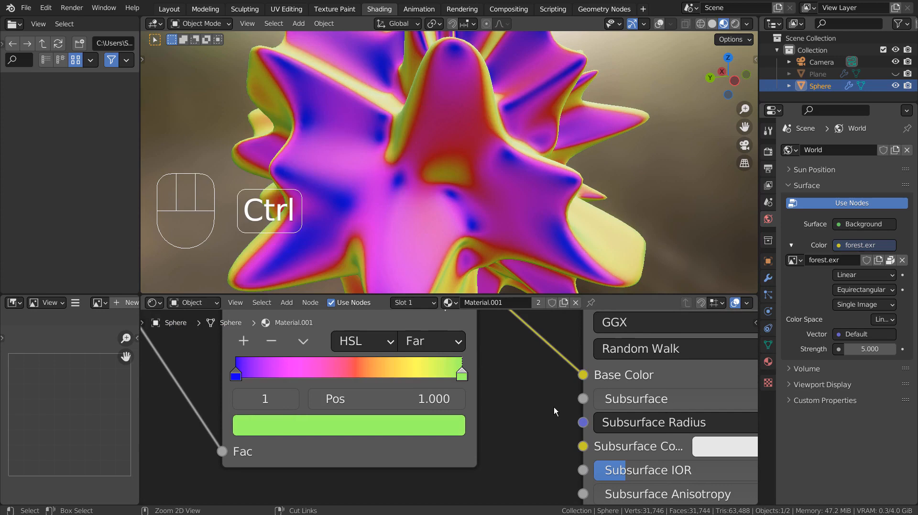
key(ctrl+z)
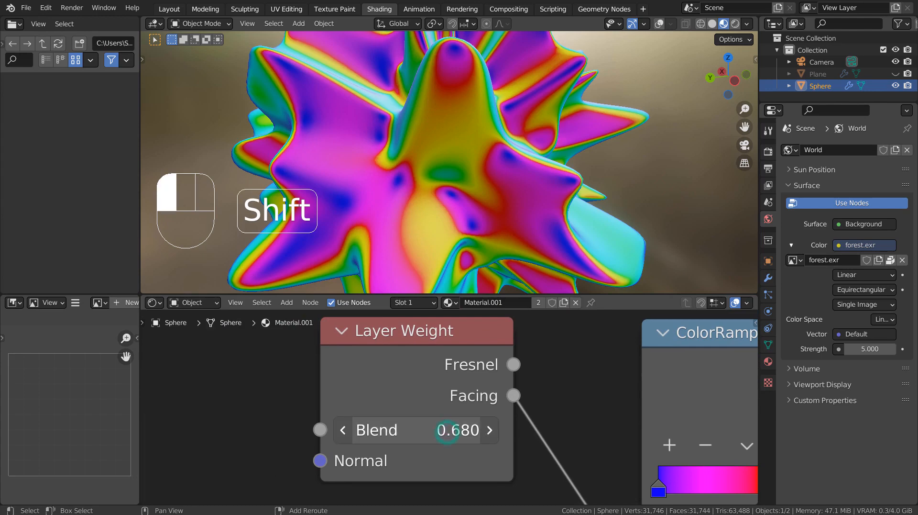
- Raise the Layer Weight Blend to 0.790, shifting the rainbow bands across the spiky sphere
drag(460, 429, 422, 430)
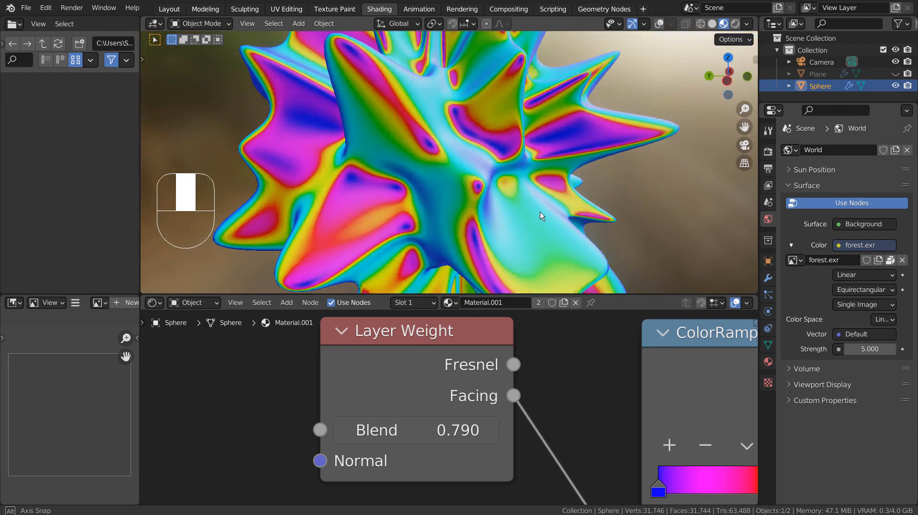
drag(539, 216, 448, 221)
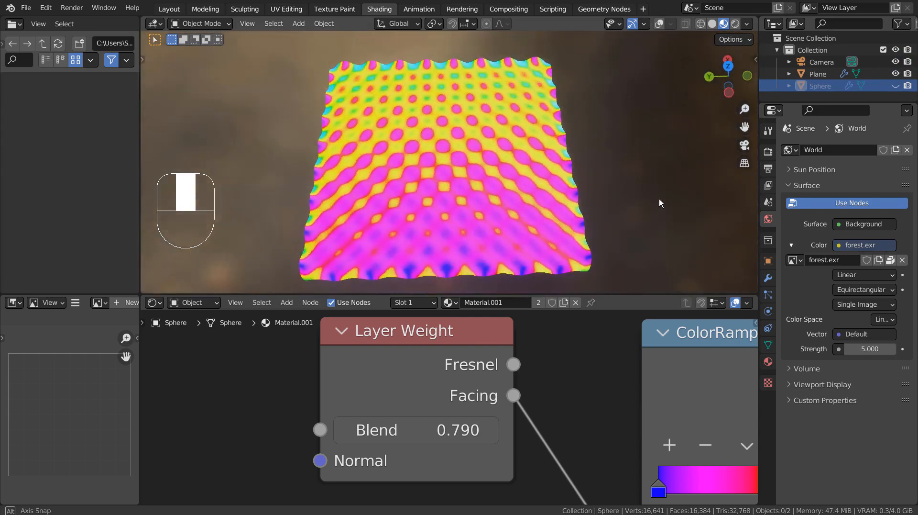
- Switch to the wavy plane in solid shading and enter Edit Mode with all its vertices selected
drag(660, 203, 601, 224)
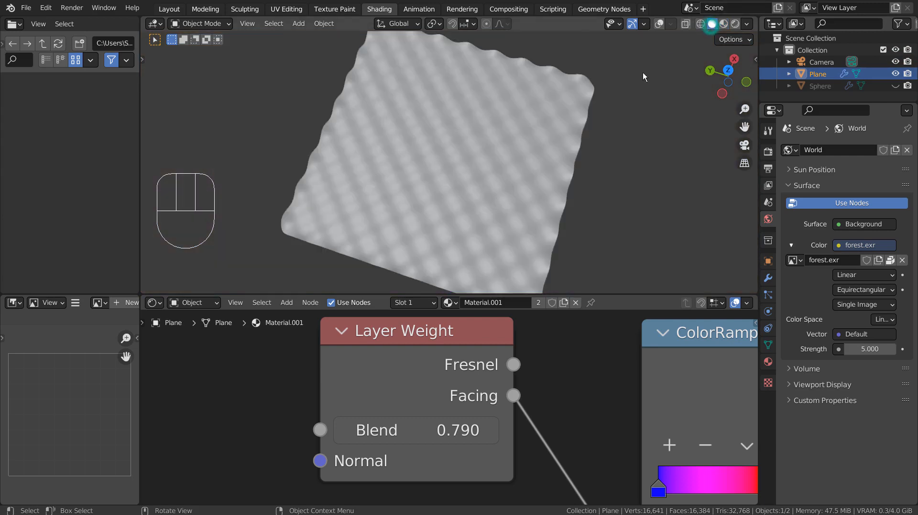
key(Tab)
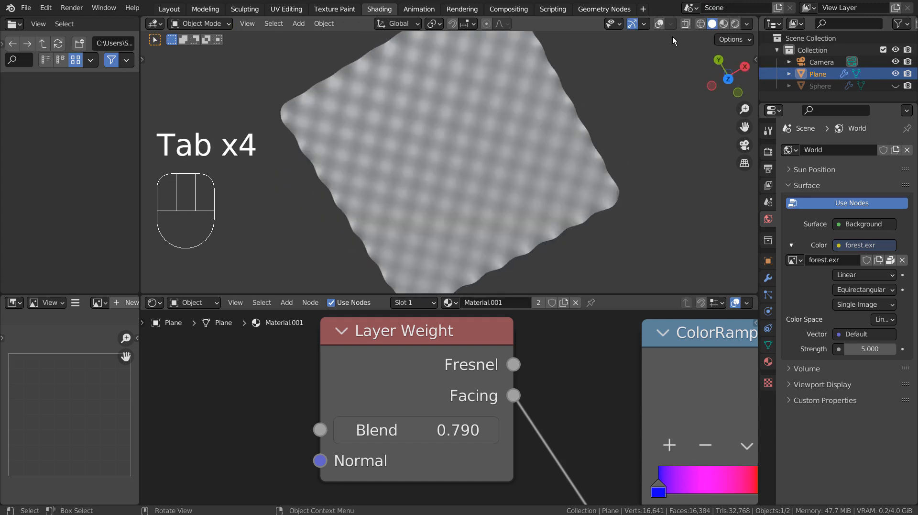
key(Tab)
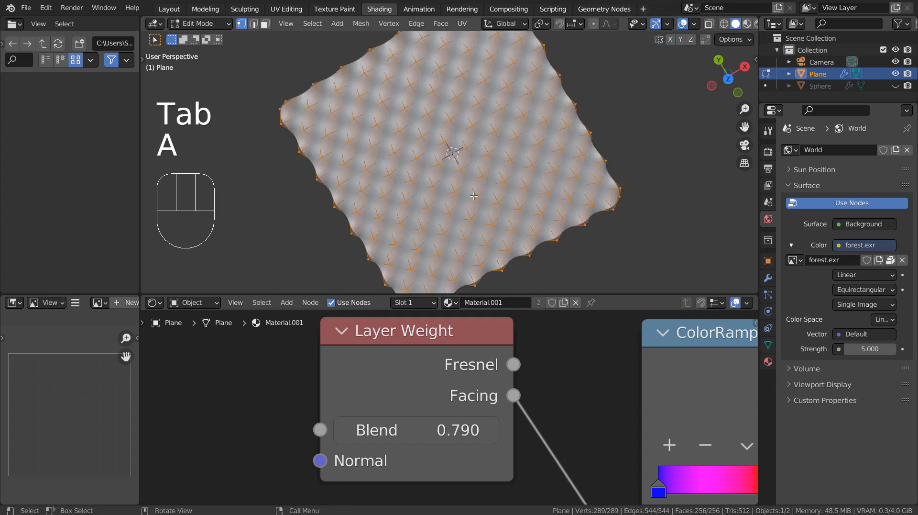
- Return the plane to Object Mode and switch to Material Preview to show its rainbow surface
key(shift+z)
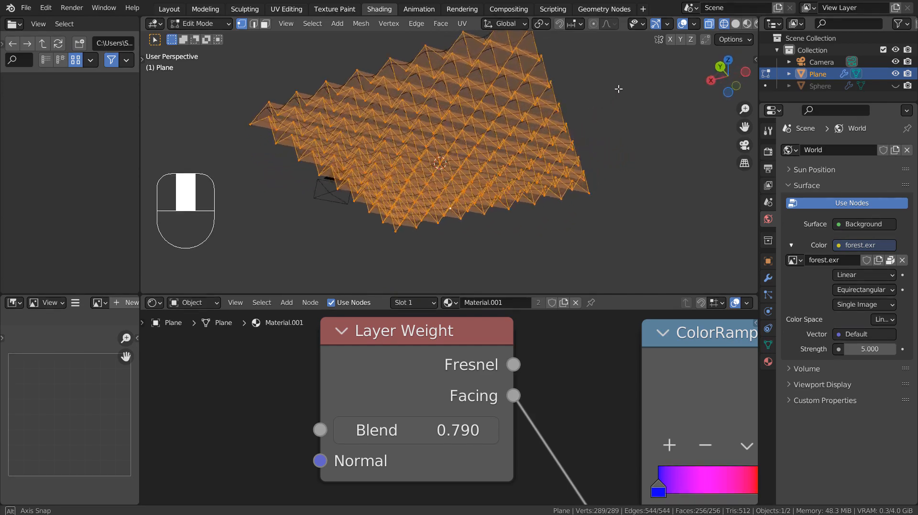
key(Tab)
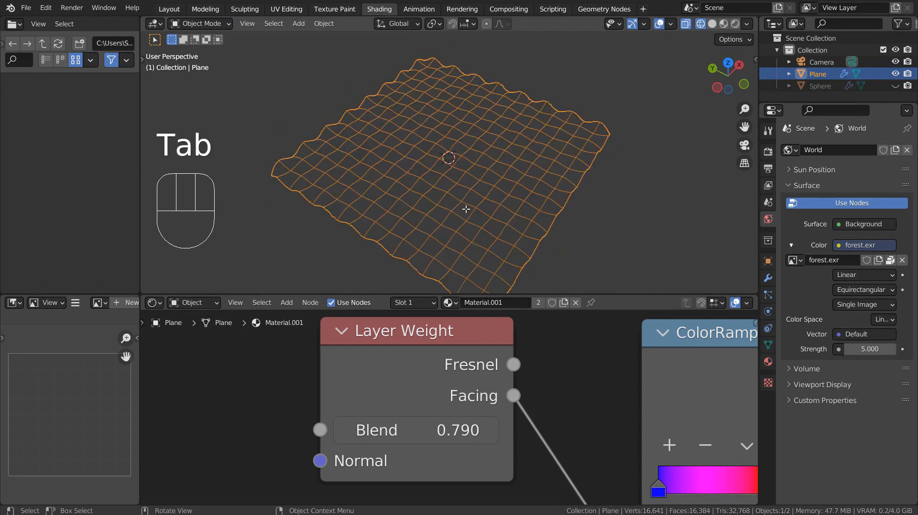
click(718, 24)
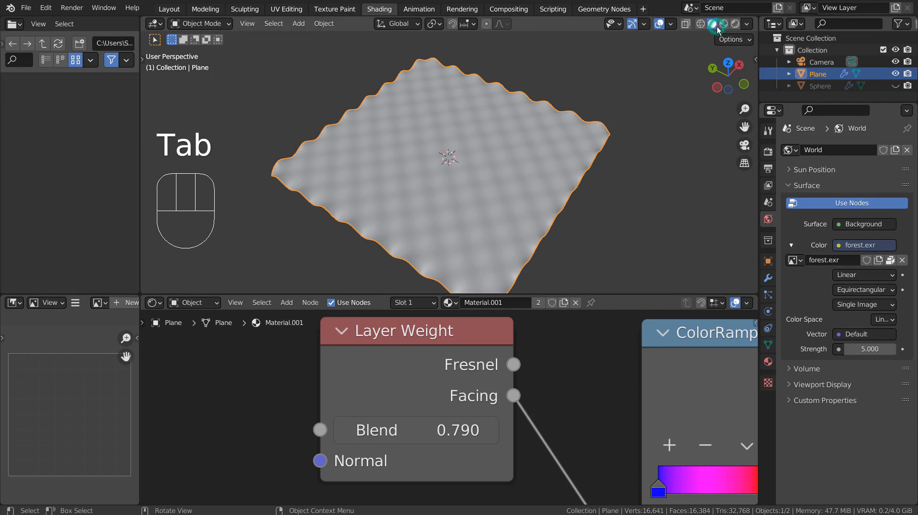
click(714, 24)
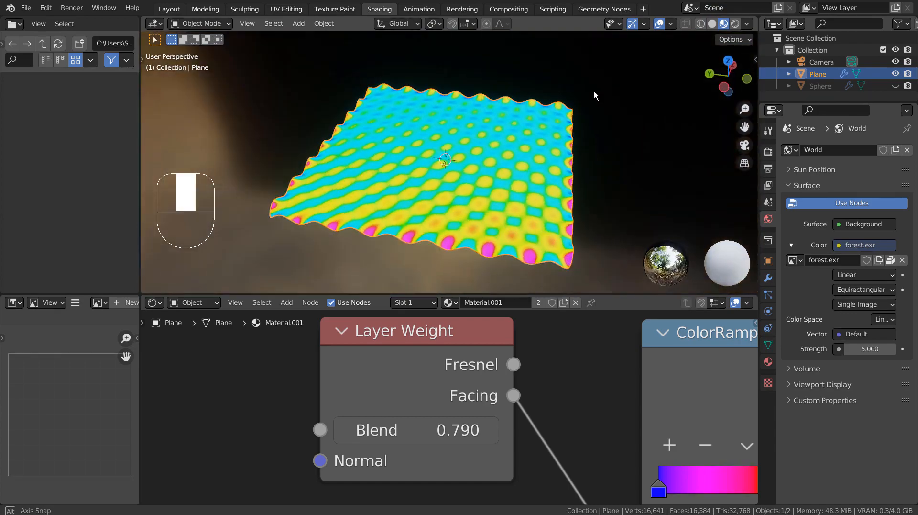
- Lower Layer Weight Blend to 0.410, shifting the plane toward yellow-green bands with pink edges
drag(594, 95, 403, 97)
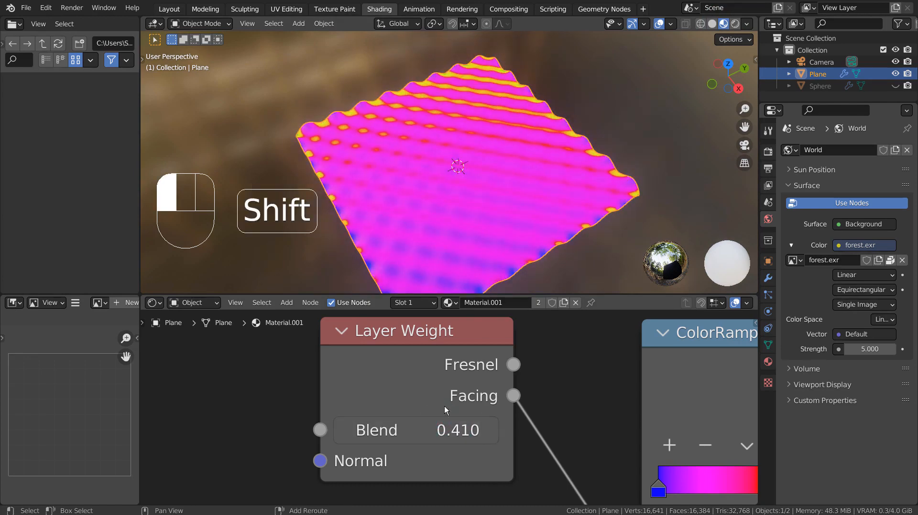
drag(458, 176, 604, 152)
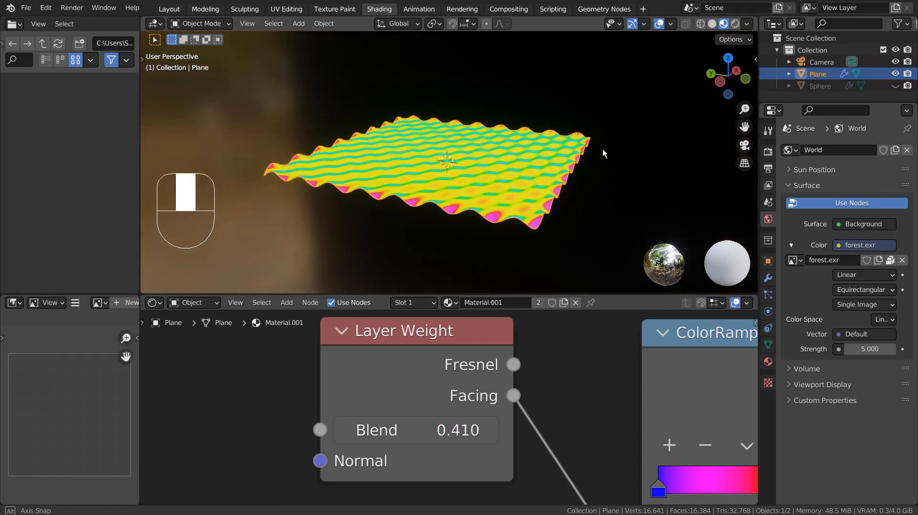